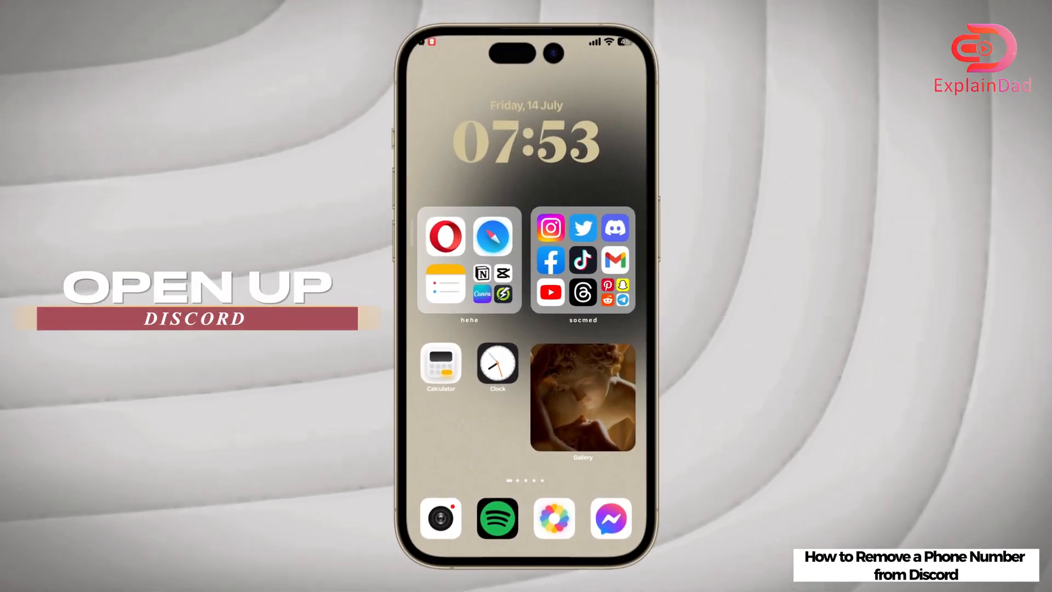
- Launch Discord and reveal the direct messages and servers list
left_click(613, 226)
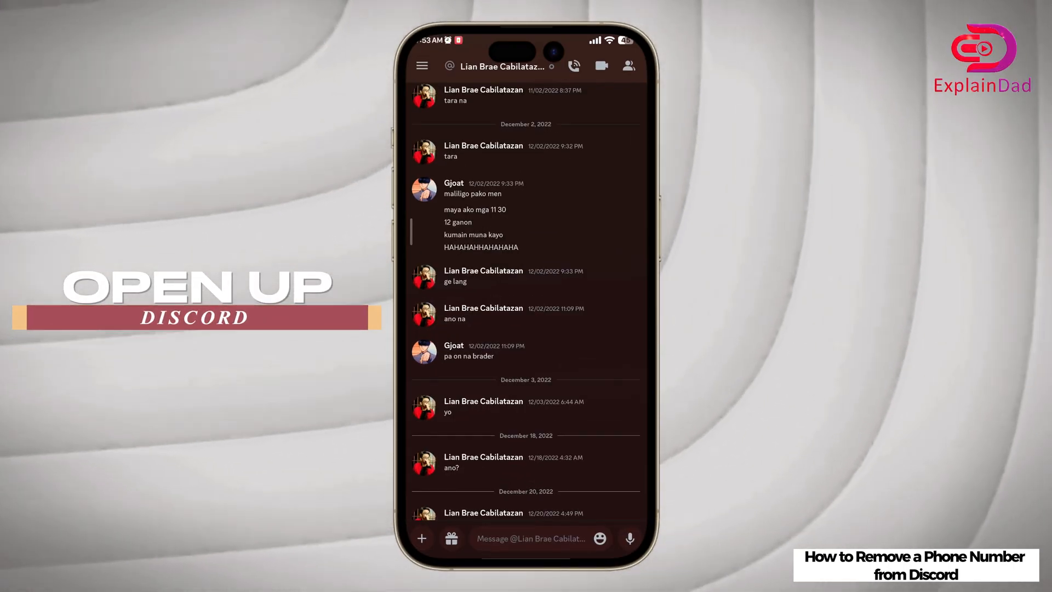
left_click(422, 65)
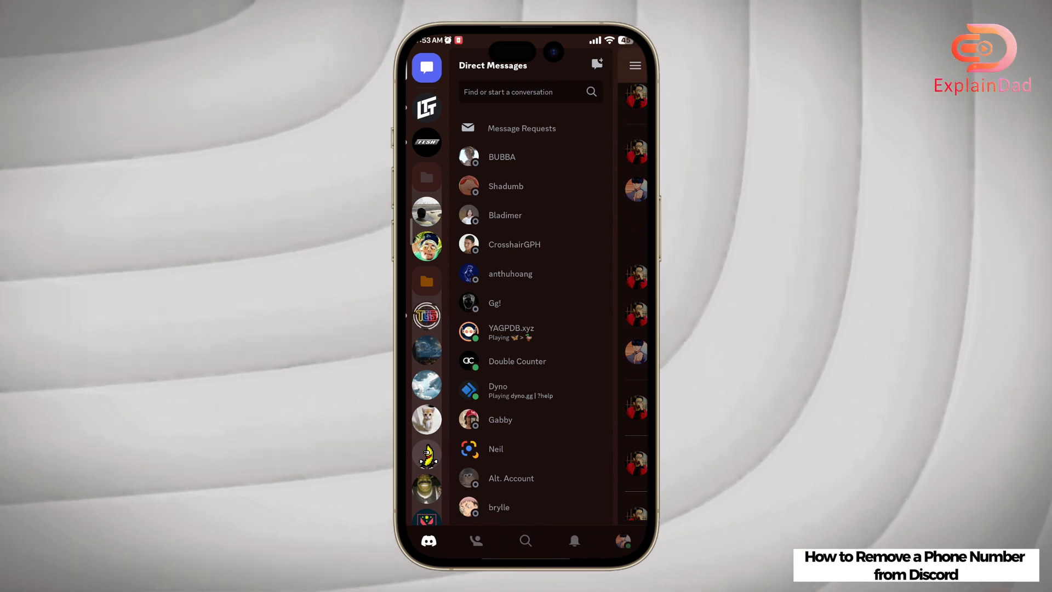
- Go to user settings, Account, and the Phone setting to start removing the number
left_click(622, 540)
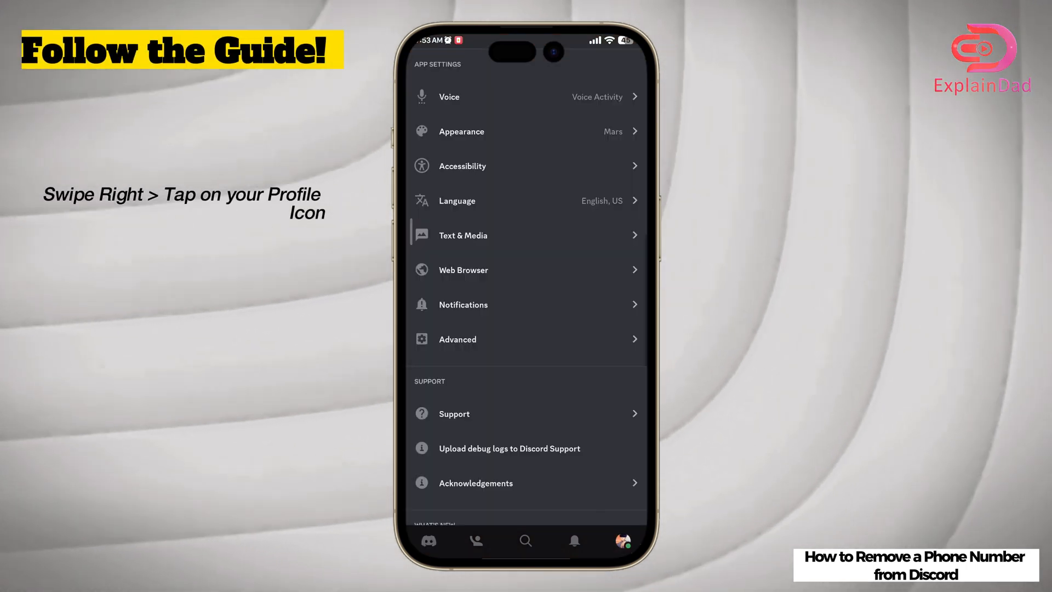
scroll("up", 3)
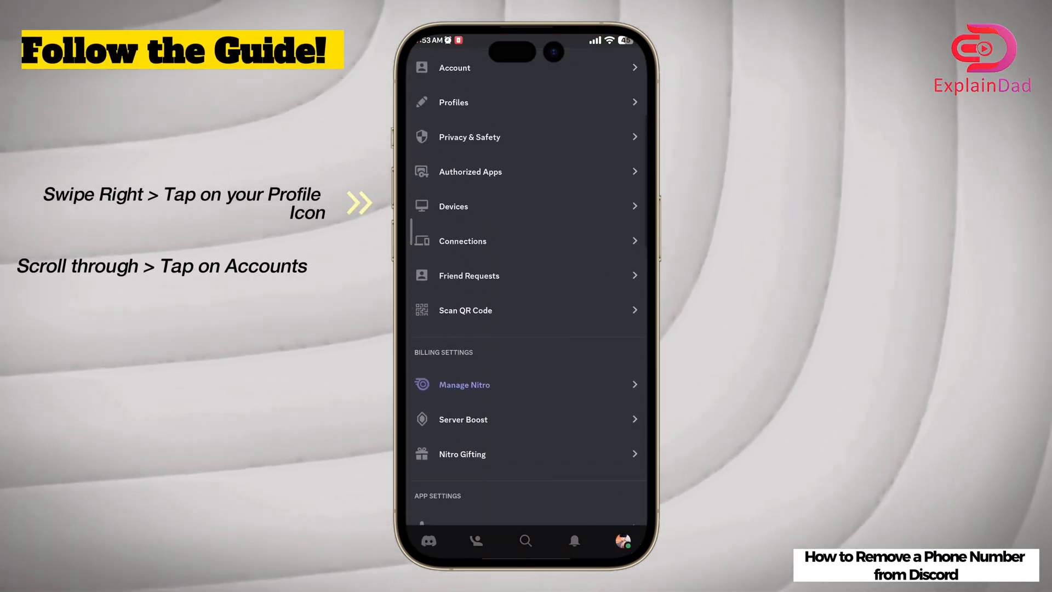
scroll("down", 3)
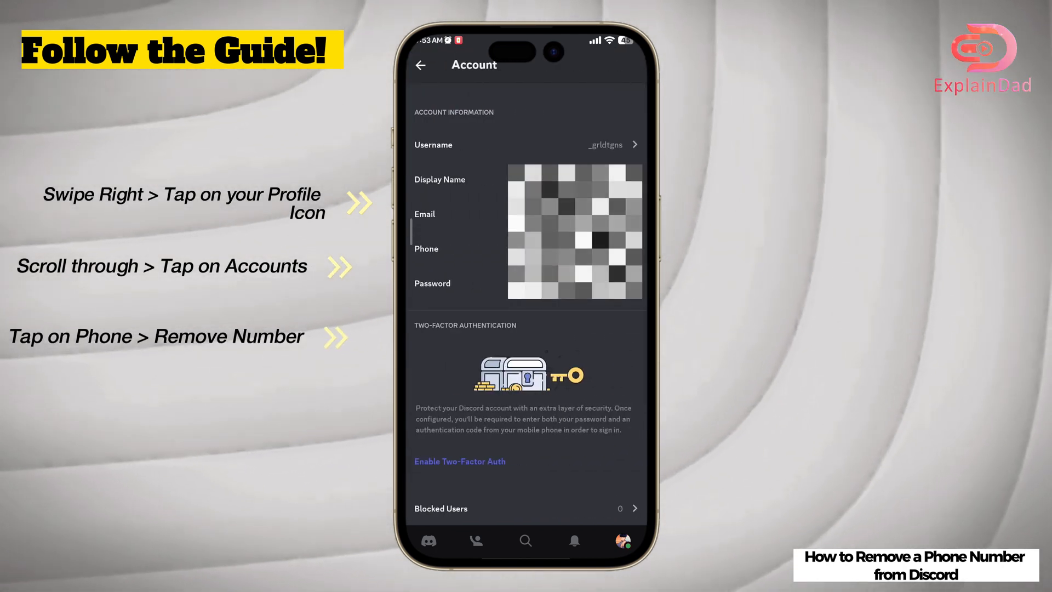
left_click(426, 249)
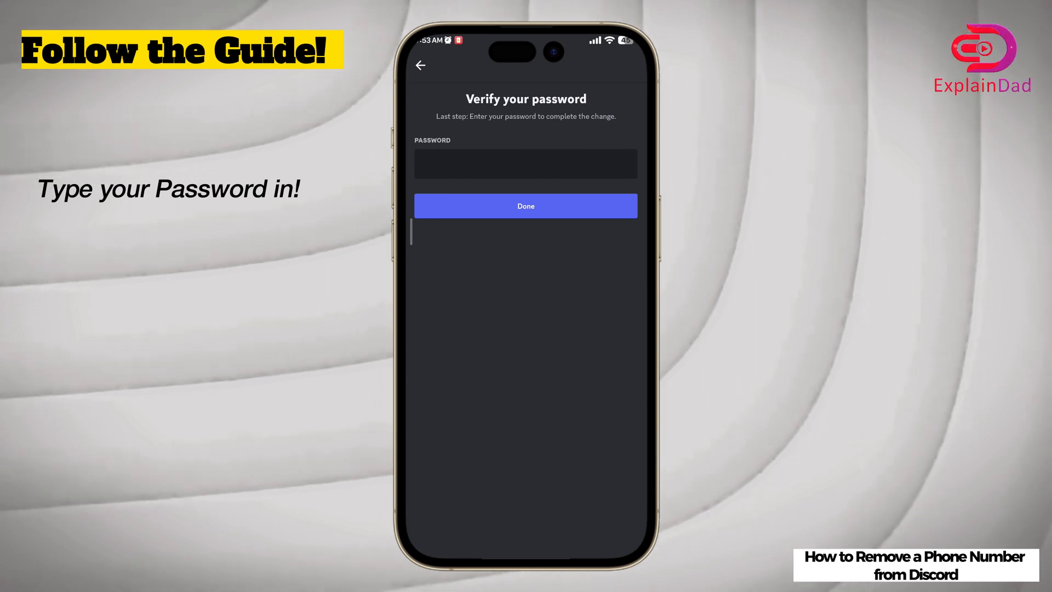
- Verify the account password and confirm to finish removing the phone number
left_click(525, 164)
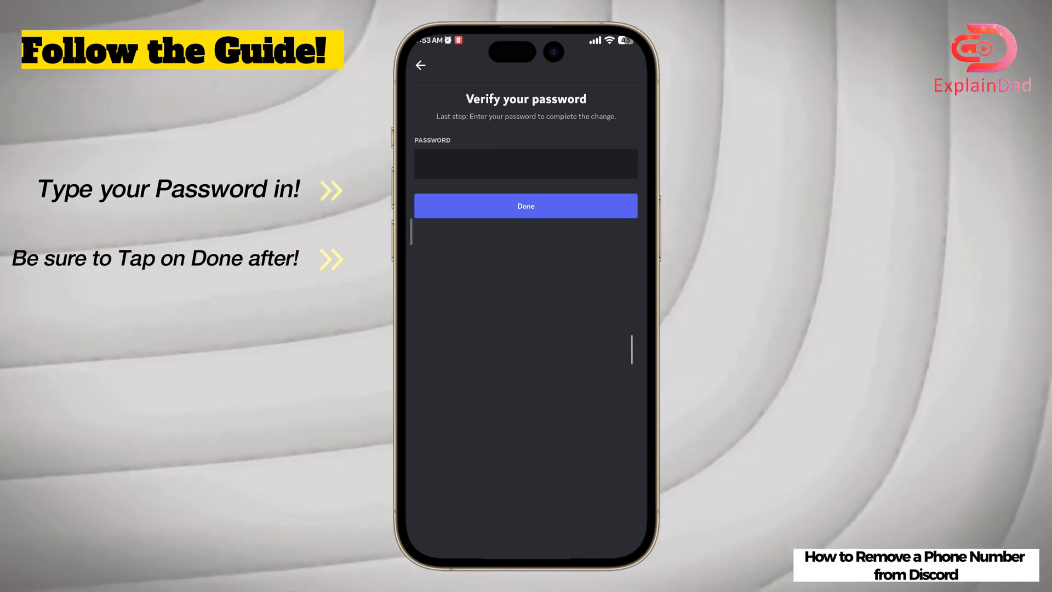
left_click(525, 206)
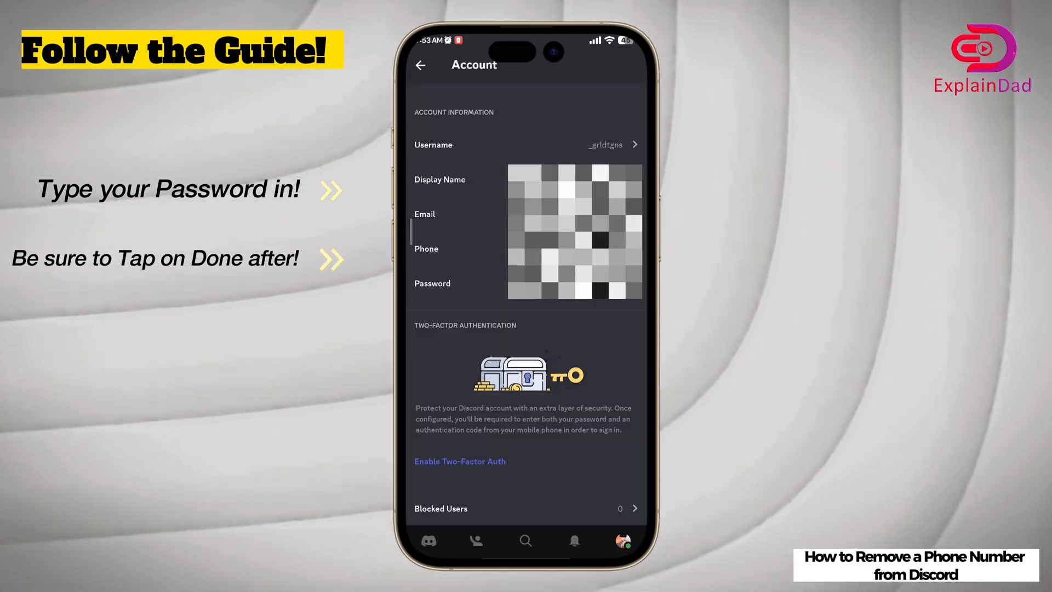